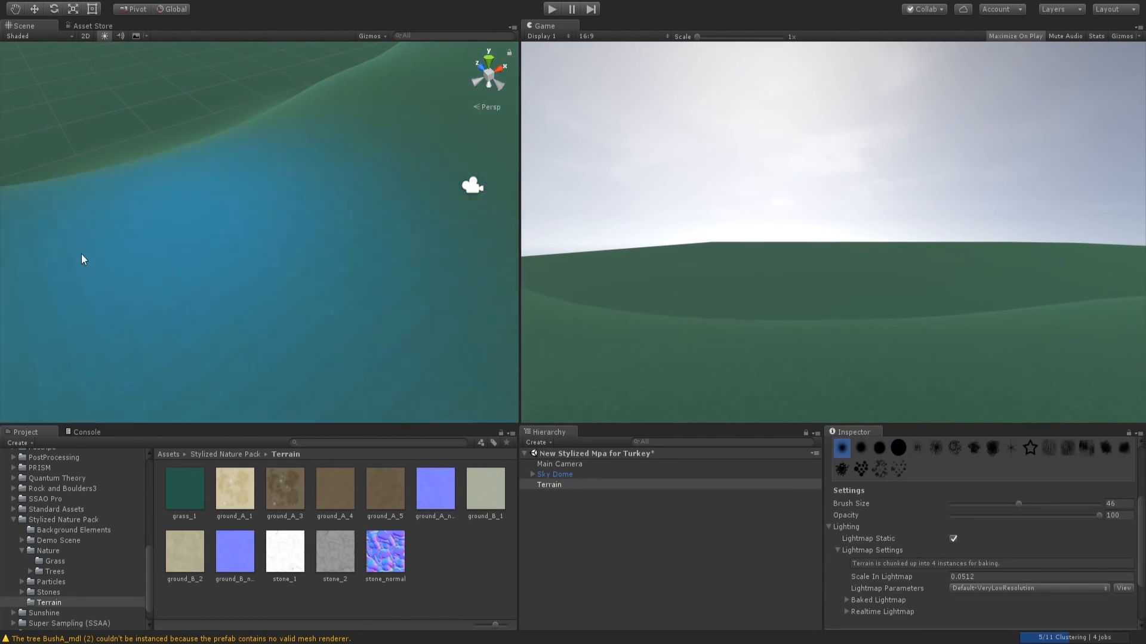
Step: Paint grass_1 detail patches on the terrain and enable Bloom and ambient occlusion
{"action": "left_click", "coordinate": [560, 465]}
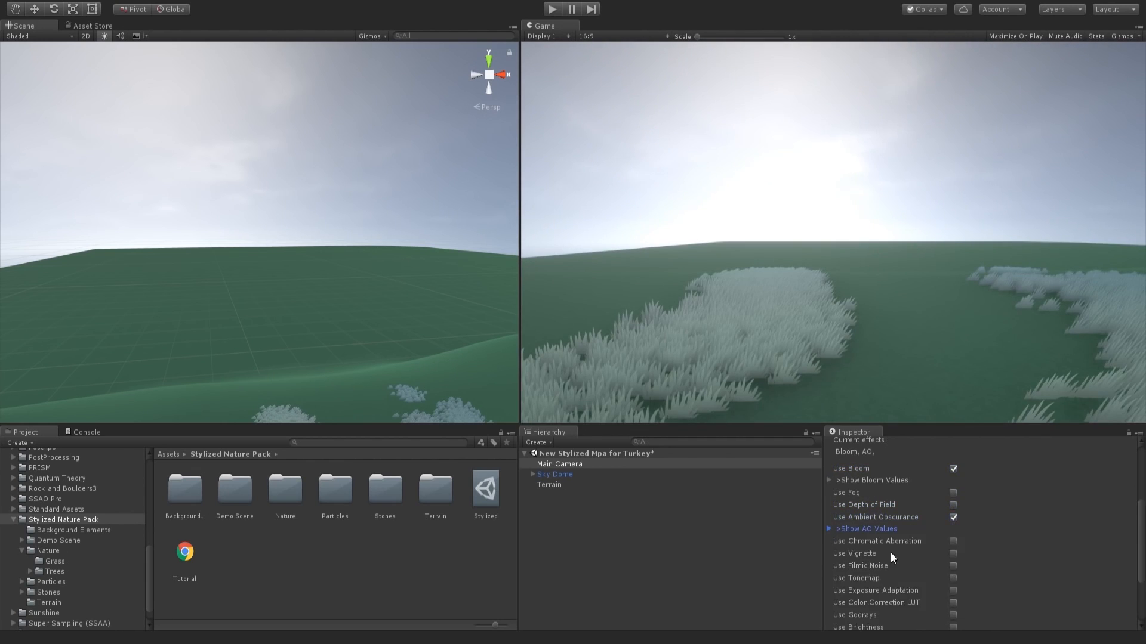
{"action": "left_click", "coordinate": [953, 555]}
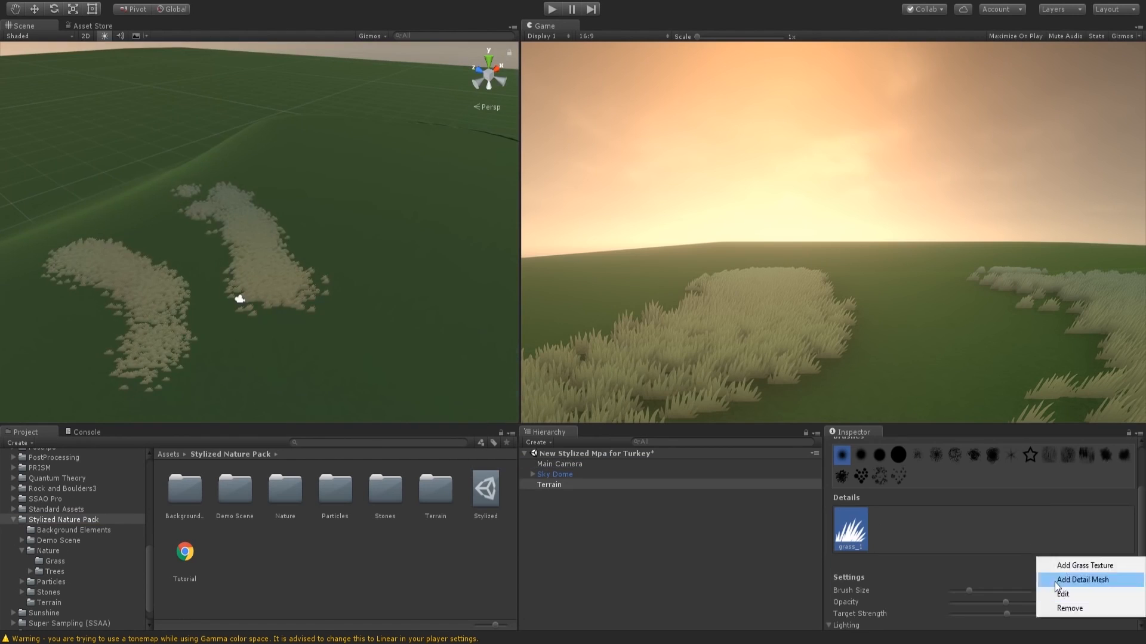
Step: Add grass_7 with yellow Healthy and Dry colours and paint it at low opacity
{"action": "left_click", "coordinate": [1081, 579]}
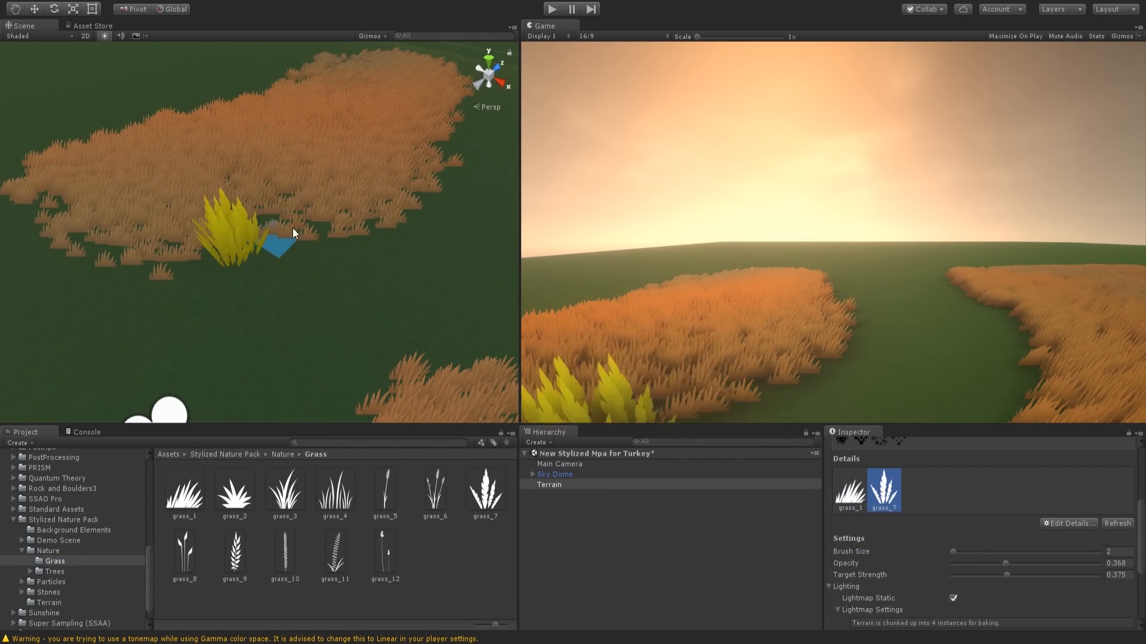
{"action": "left_click", "coordinate": [1069, 524]}
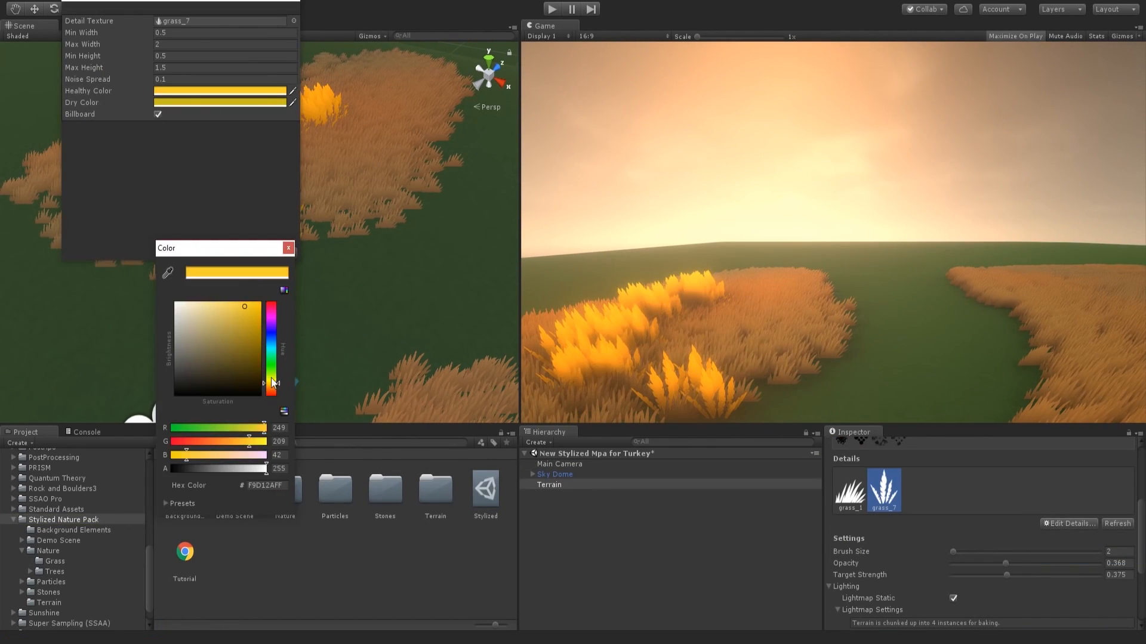
{"action": "left_click", "coordinate": [287, 248]}
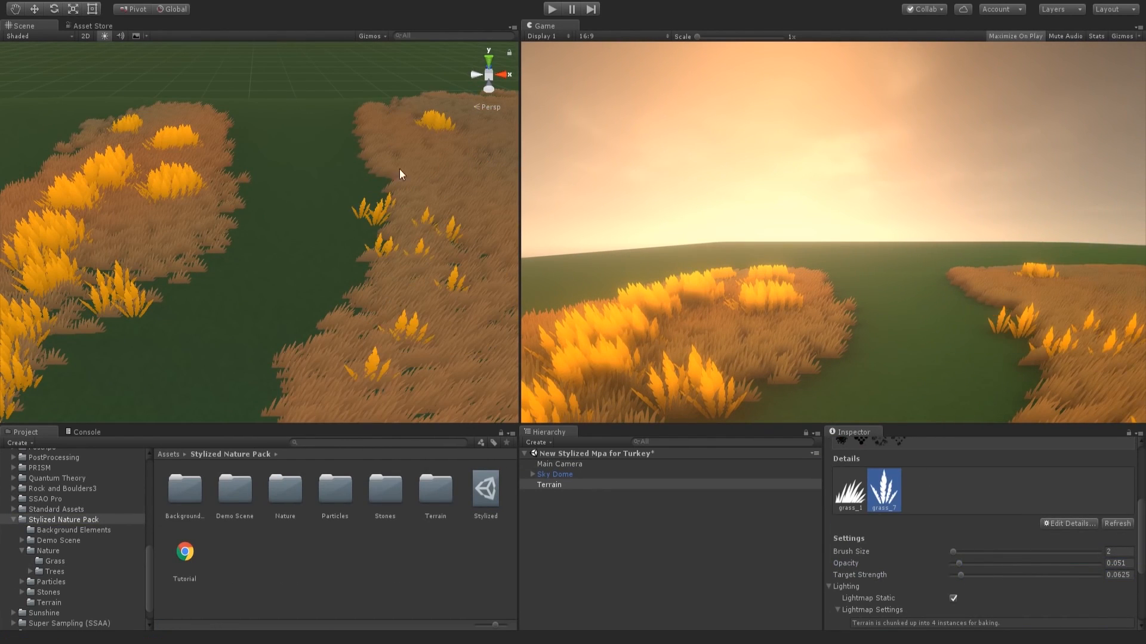
{"action": "left_click", "coordinate": [849, 489]}
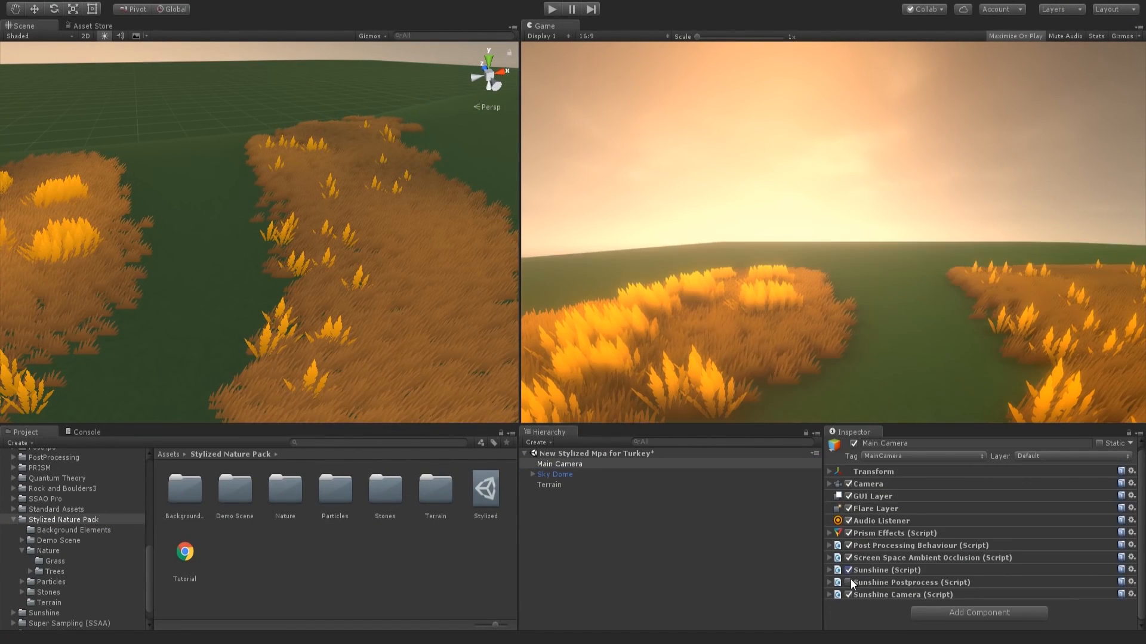
Step: Place Spruce and Bush_2 models and set spruce_frond_2 Main Color to orange
{"action": "left_click", "coordinate": [554, 474]}
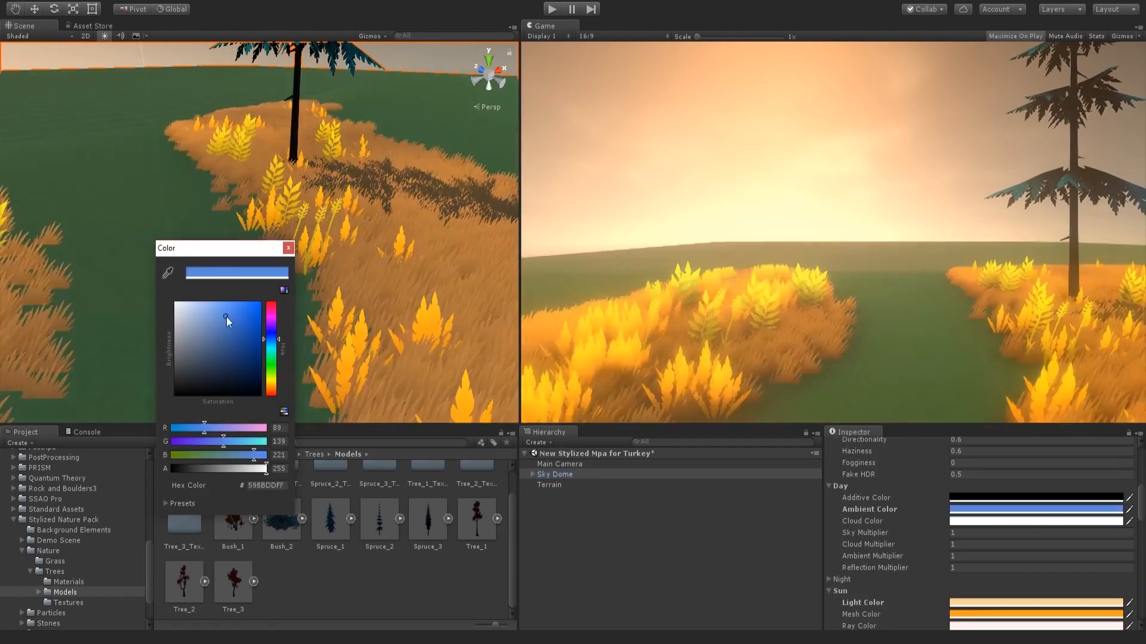
{"action": "left_click", "coordinate": [287, 248]}
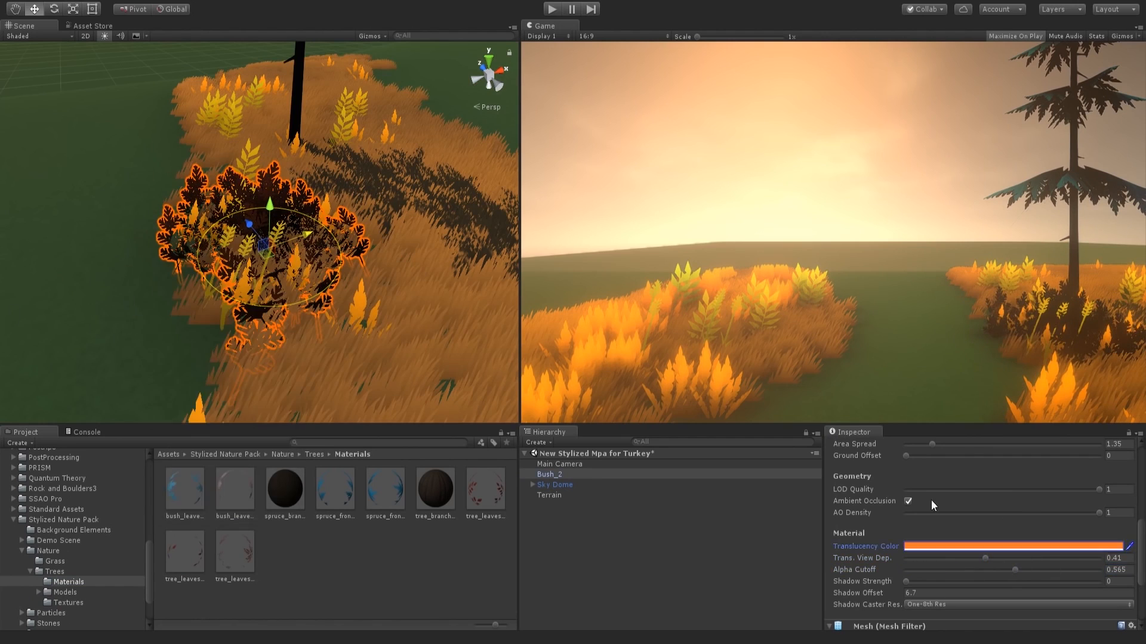
{"action": "left_click", "coordinate": [235, 488]}
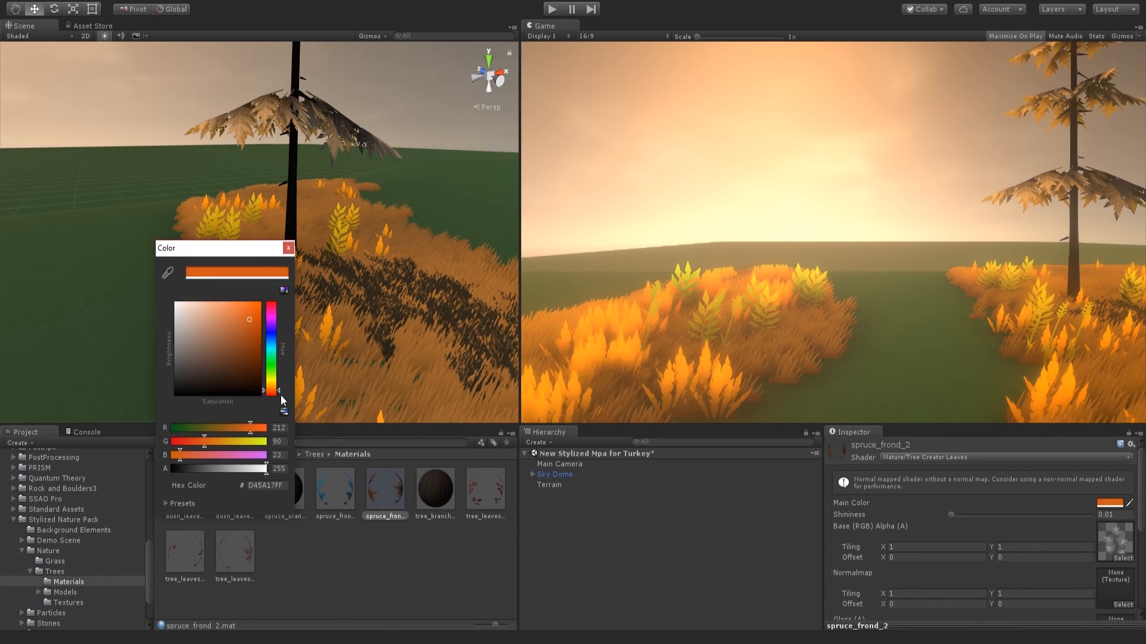
{"action": "left_click", "coordinate": [549, 484]}
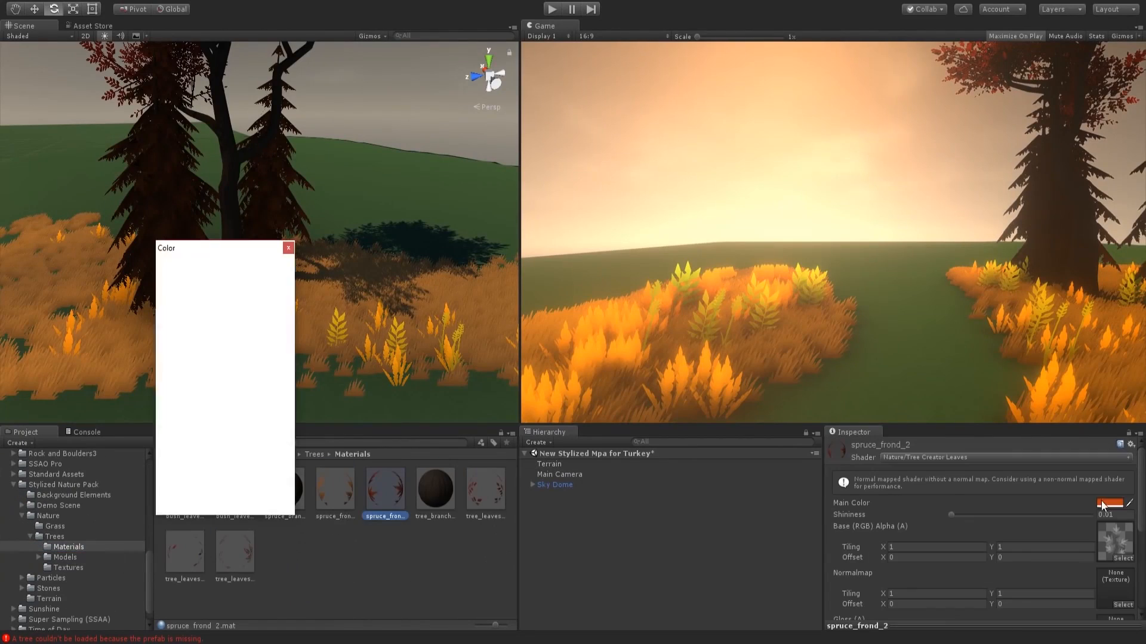
Step: Drag Stone and Pebble prefabs along the path, scaling and rotating them
{"action": "left_click", "coordinate": [288, 248]}
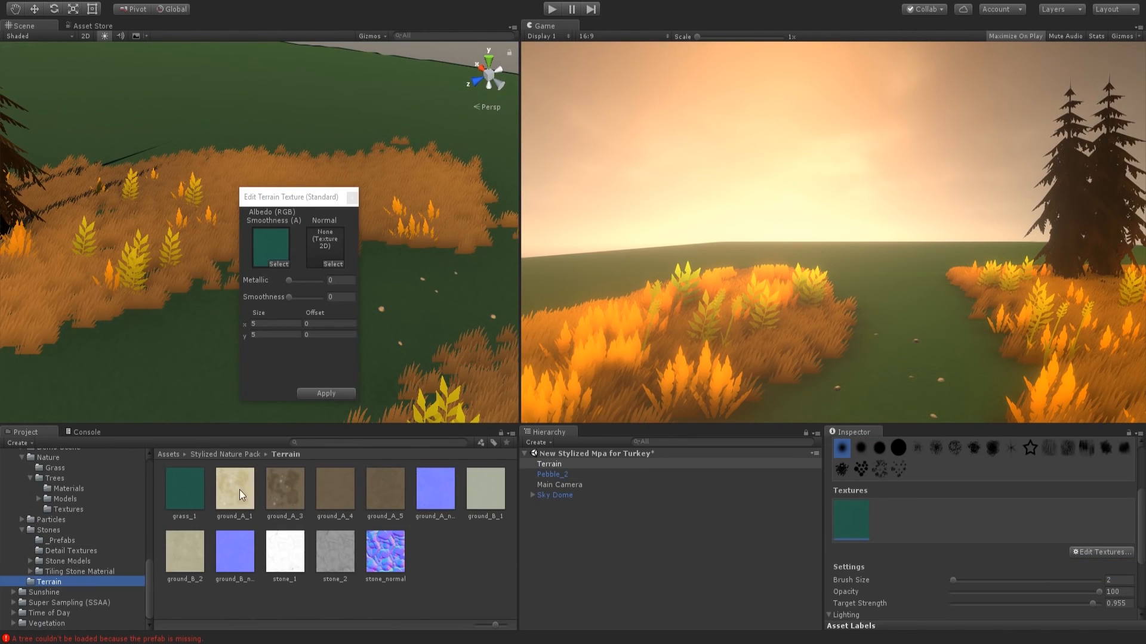
{"action": "left_click", "coordinate": [559, 485]}
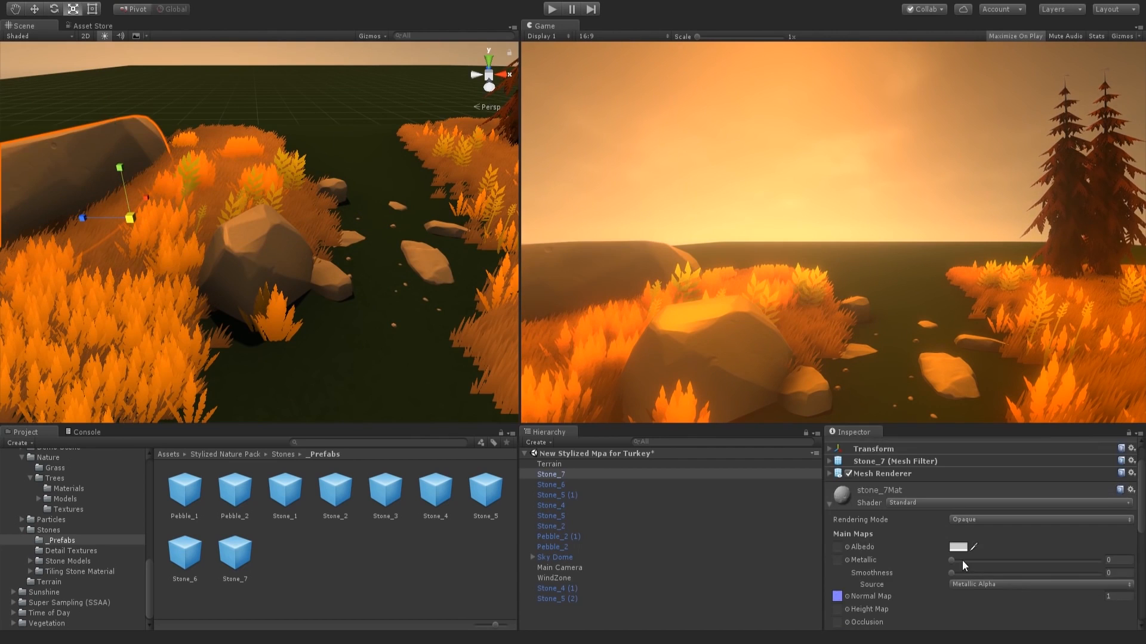
{"action": "left_click", "coordinate": [548, 465]}
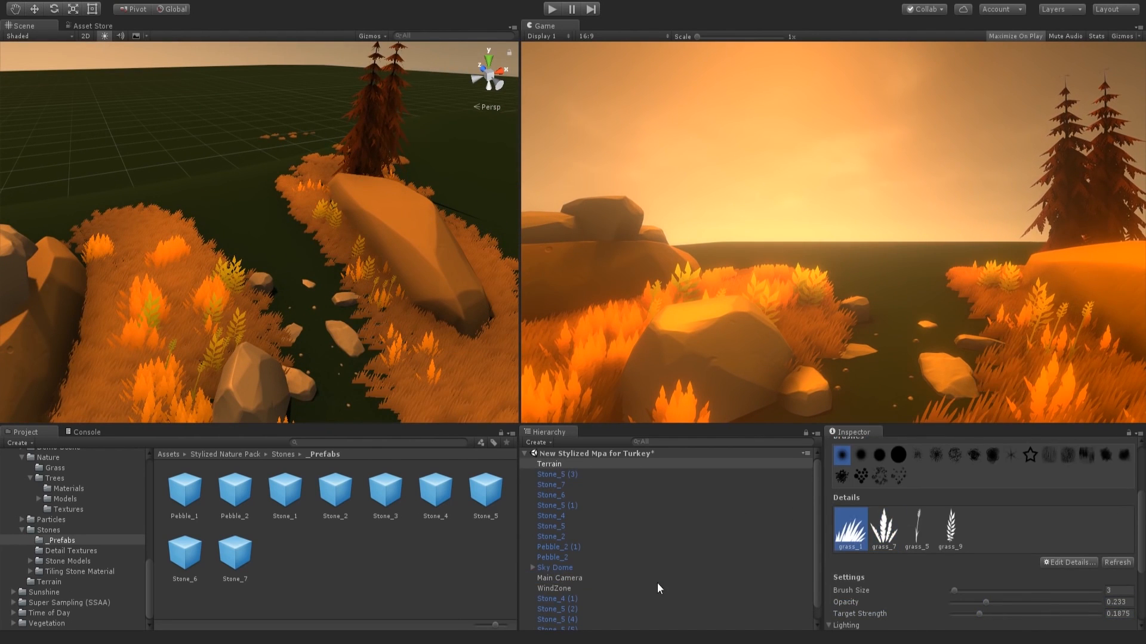
Step: Create a new Terrain with an orange camera background and add the grass_1 texture
{"action": "left_click", "coordinate": [438, 211]}
{"action": "type", "text": "1"}
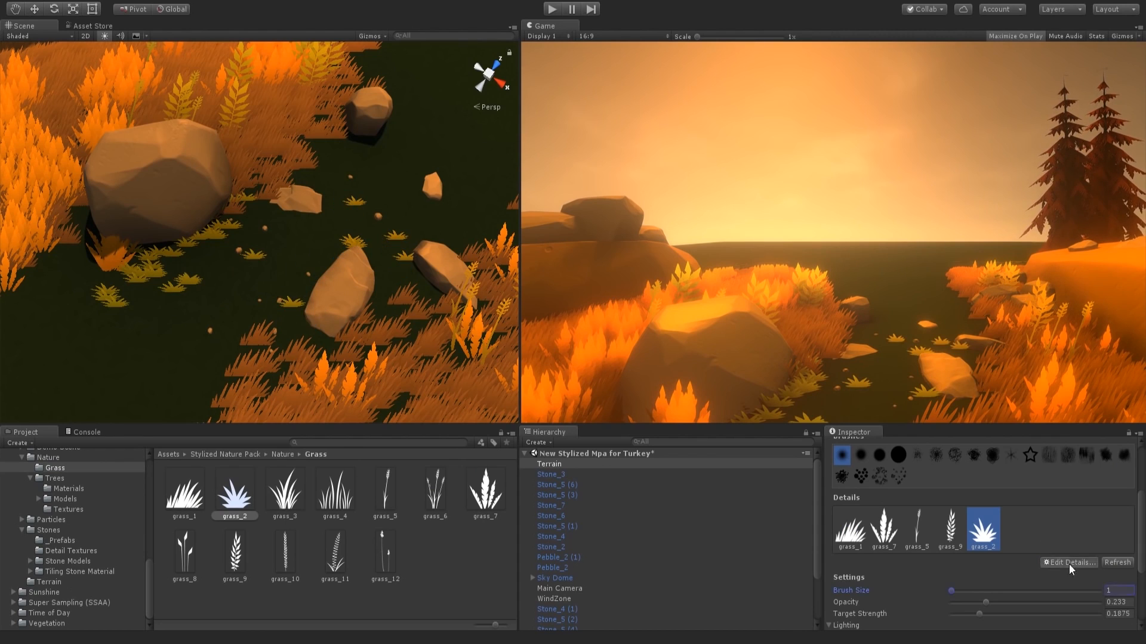
{"action": "left_click", "coordinate": [1069, 562]}
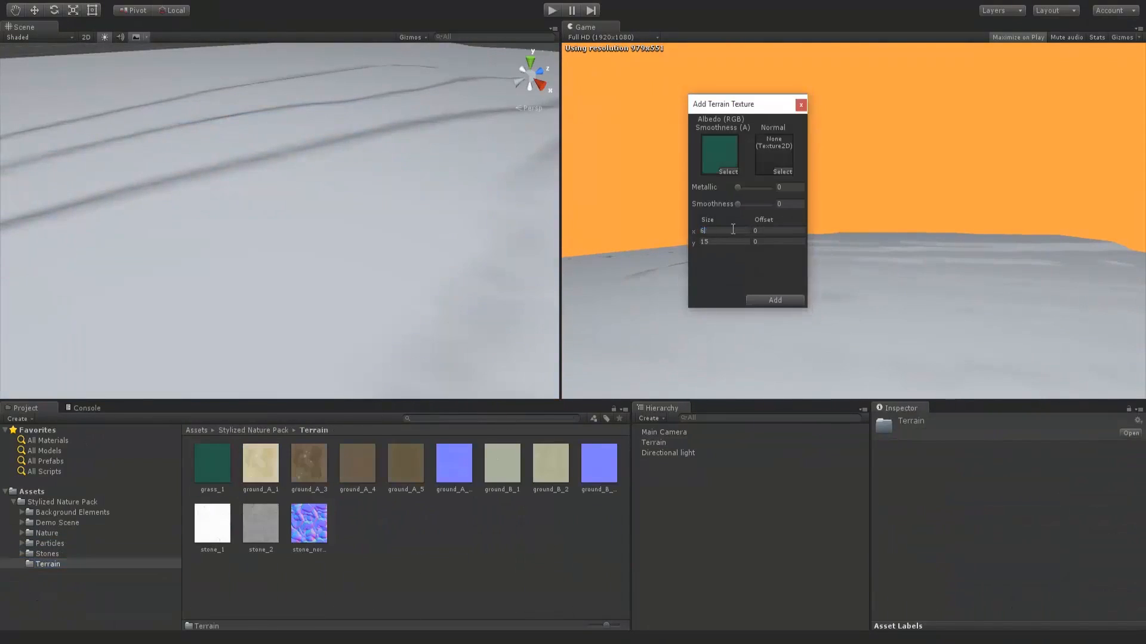
Step: Paint grass_4 details, then place Bush_1, Tree_3 and Tree_2 across the terrain
{"action": "left_click", "coordinate": [667, 452]}
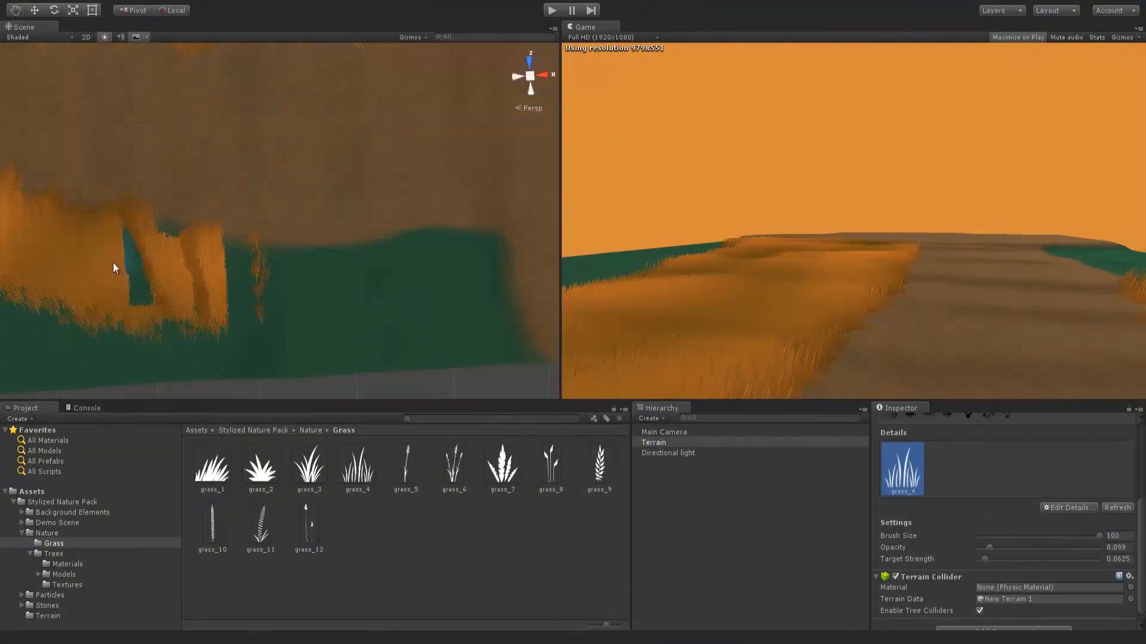
{"action": "left_click", "coordinate": [1096, 37]}
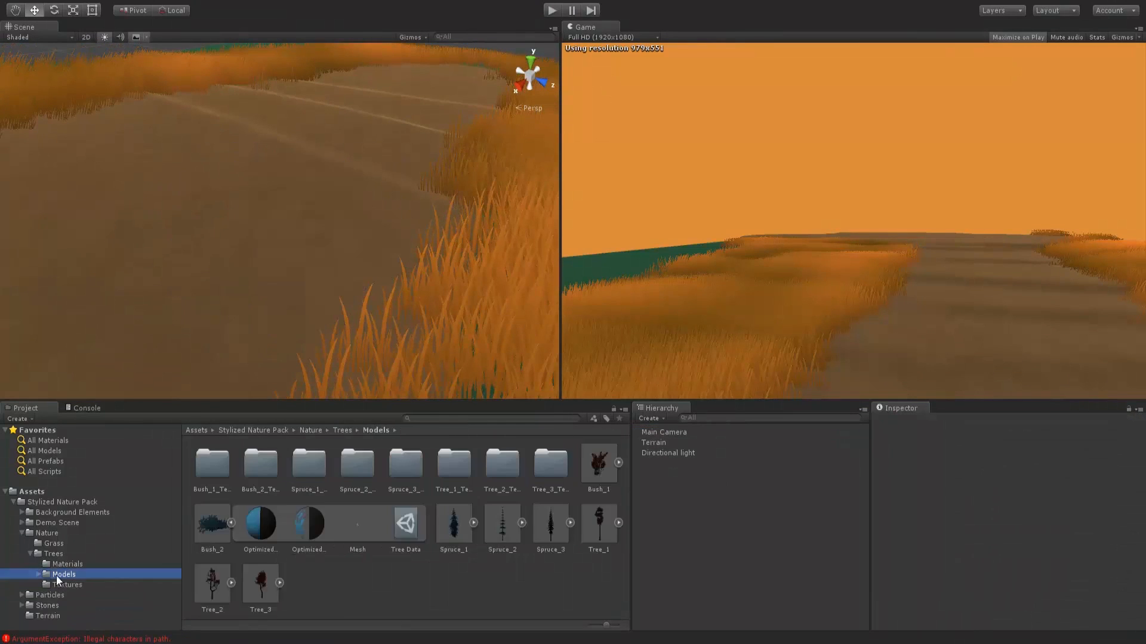
{"action": "left_click", "coordinate": [654, 443]}
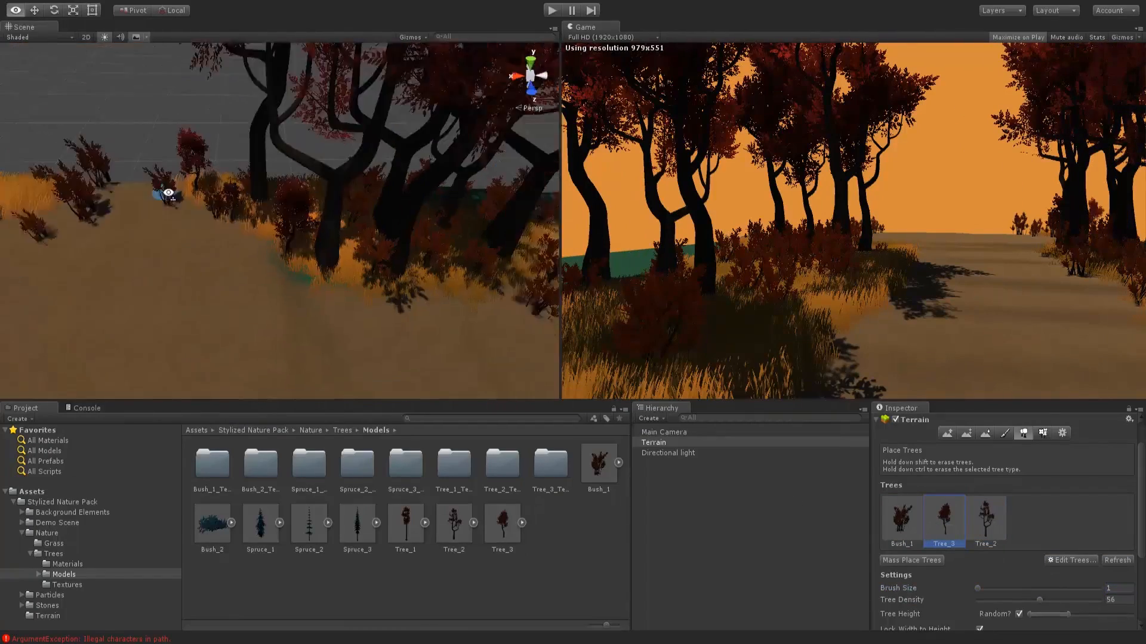
Step: Create a WindZone and give Main Camera FXAA3 Console antialiasing
{"action": "left_click", "coordinate": [1042, 432]}
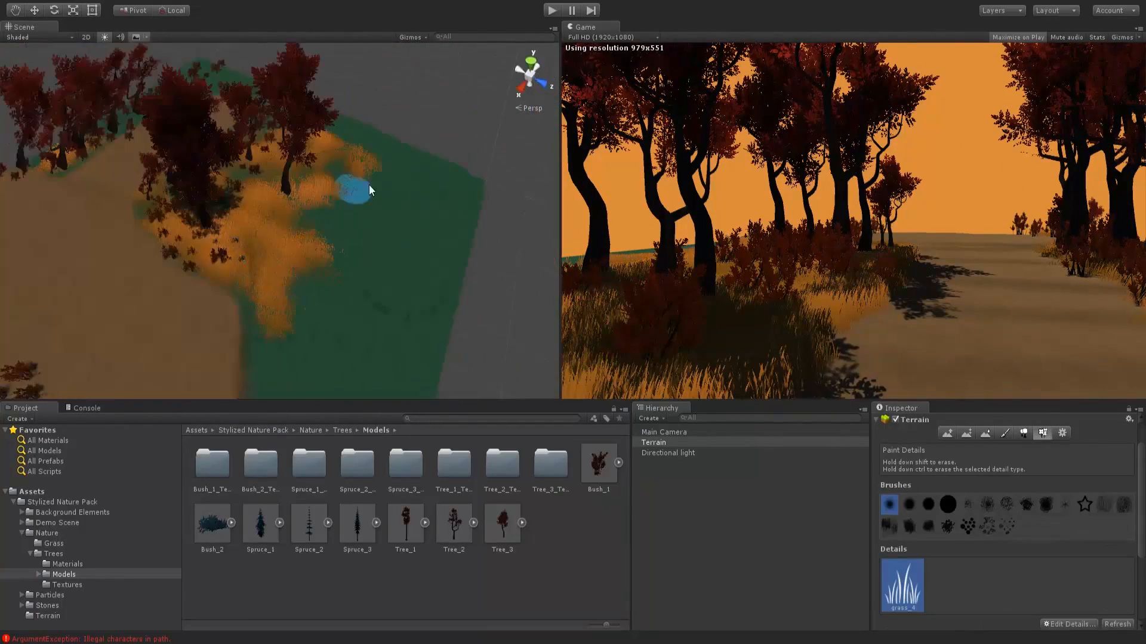
{"action": "left_click", "coordinate": [666, 453]}
{"action": "type", "text": "grass"}
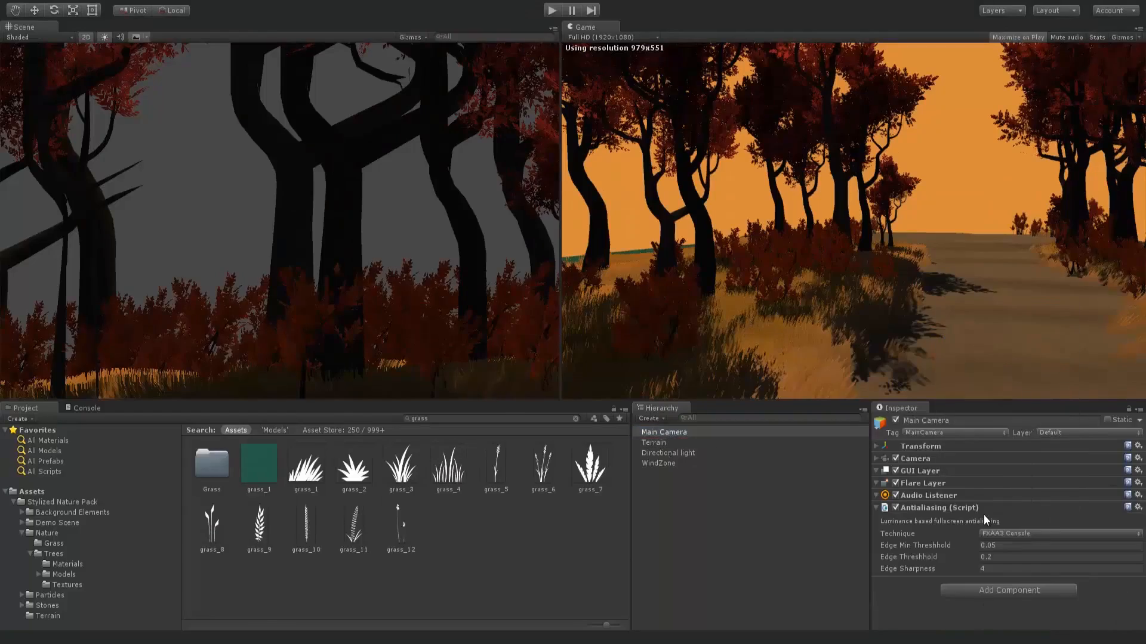
Step: Add Bloom, Vignette, Color Correction Curves and Global Fog to Main Camera, editing the curve
{"action": "left_click", "coordinate": [654, 442]}
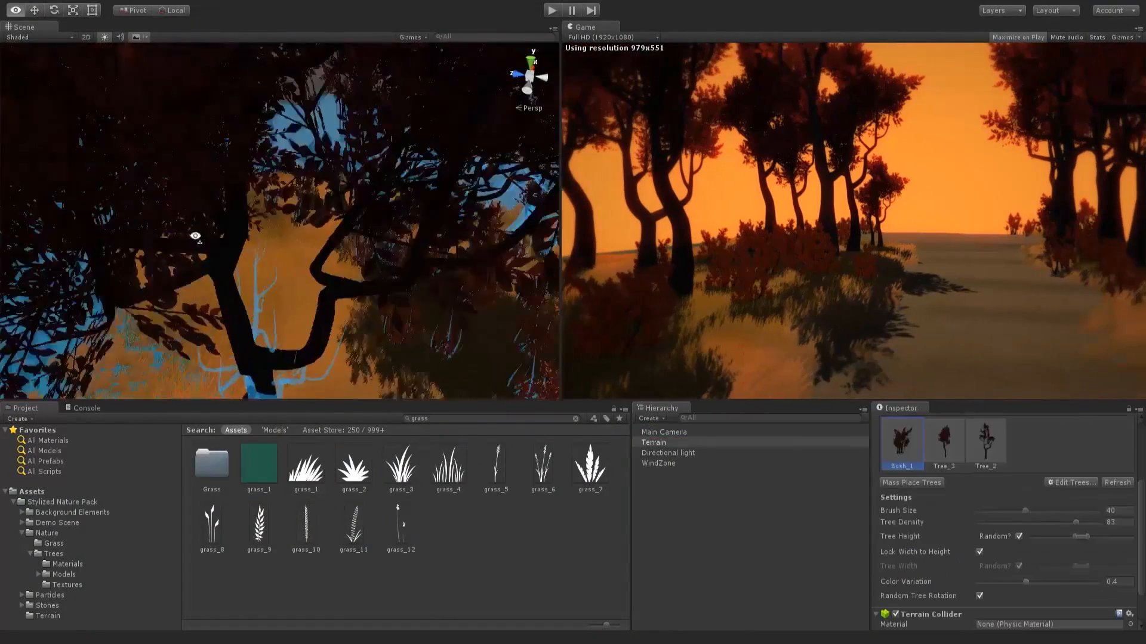
{"action": "left_click", "coordinate": [943, 443]}
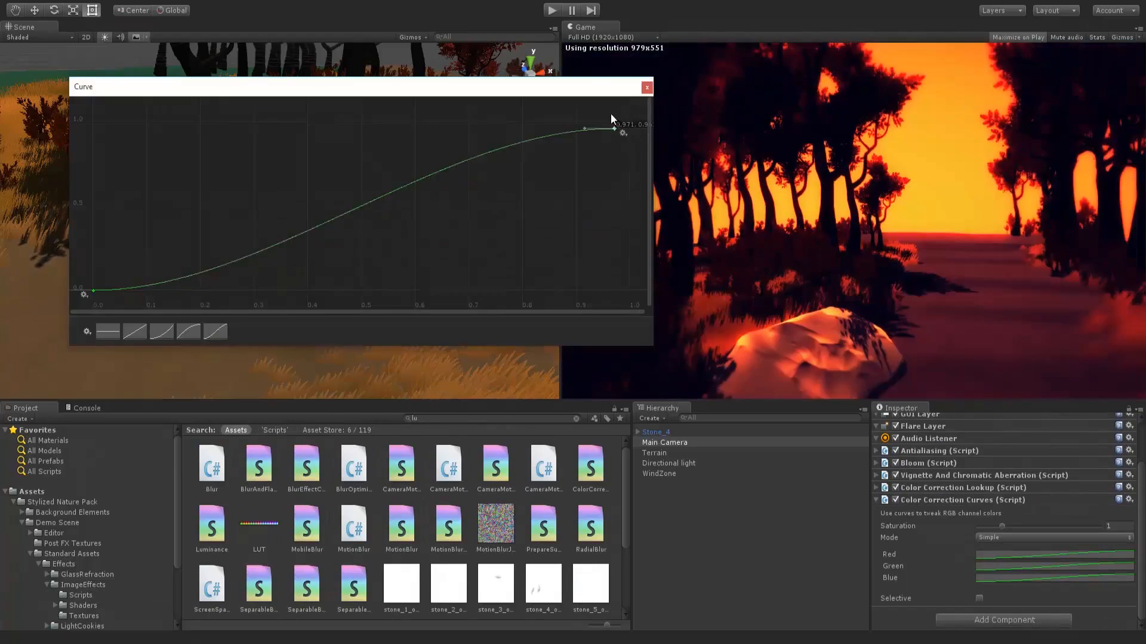
{"action": "left_click", "coordinate": [646, 87]}
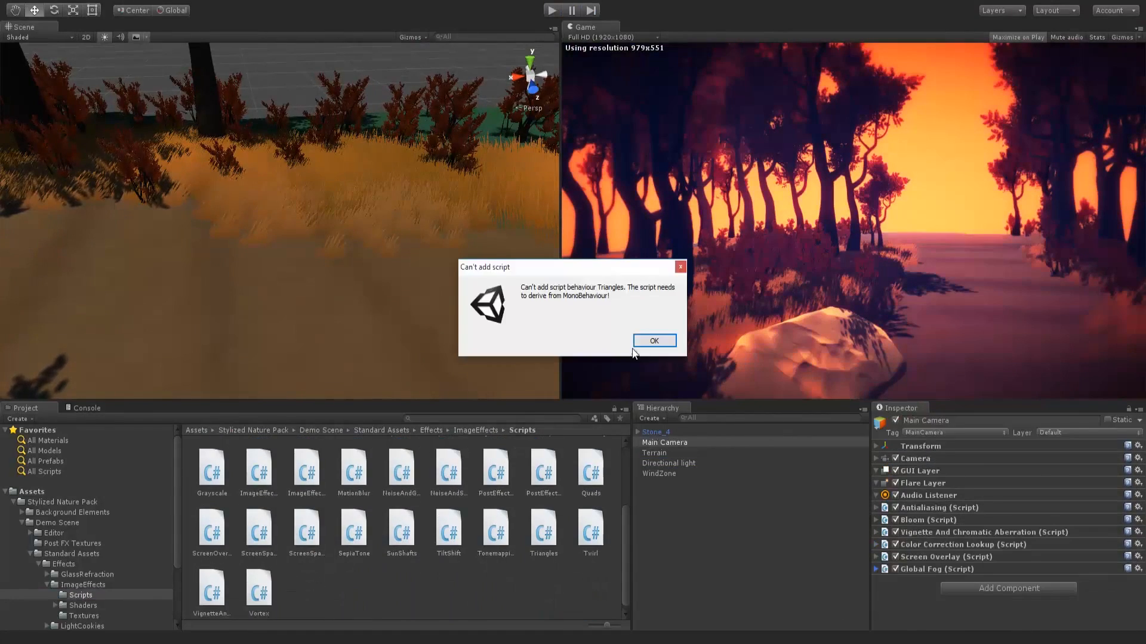
{"action": "left_click", "coordinate": [653, 341]}
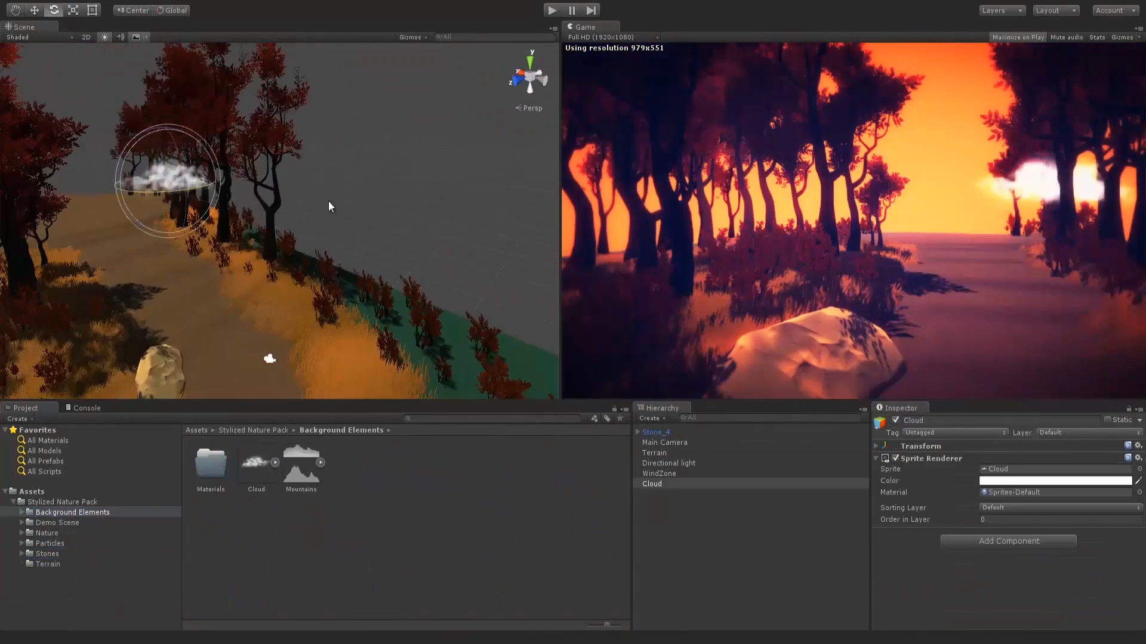
Step: Inspect the Cloud's Sprite Renderer and browse the Background Elements folder
{"action": "left_click", "coordinate": [1054, 481]}
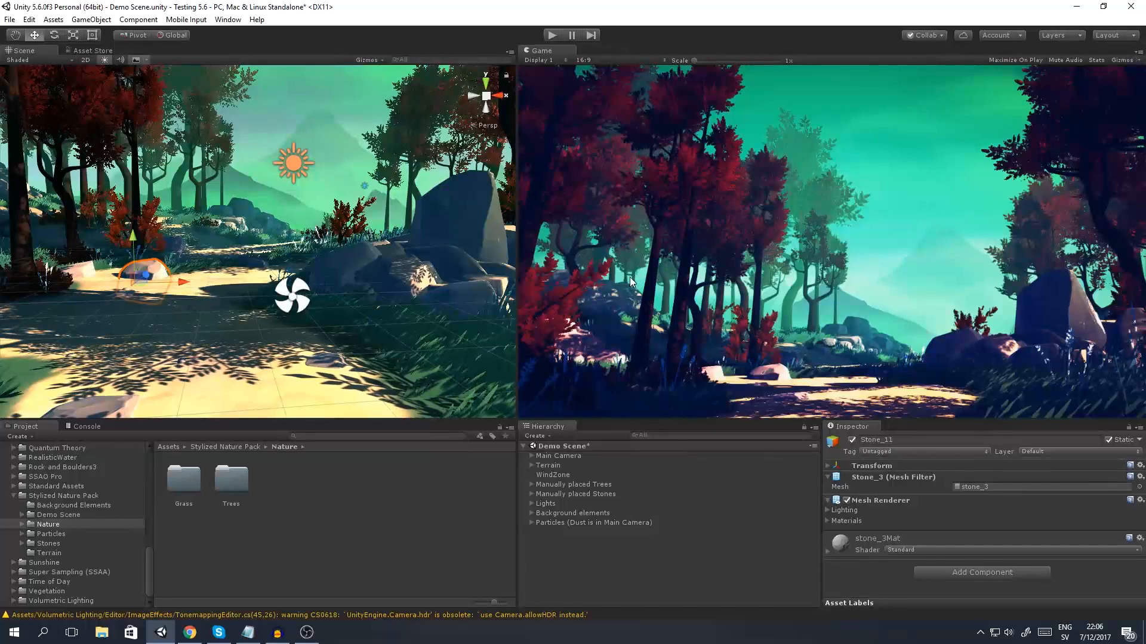
Step: Open Demo Scene.unity and browse the Background Elements and Demo Scene folders, viewing a cloud sprite
{"action": "left_click", "coordinate": [62, 495]}
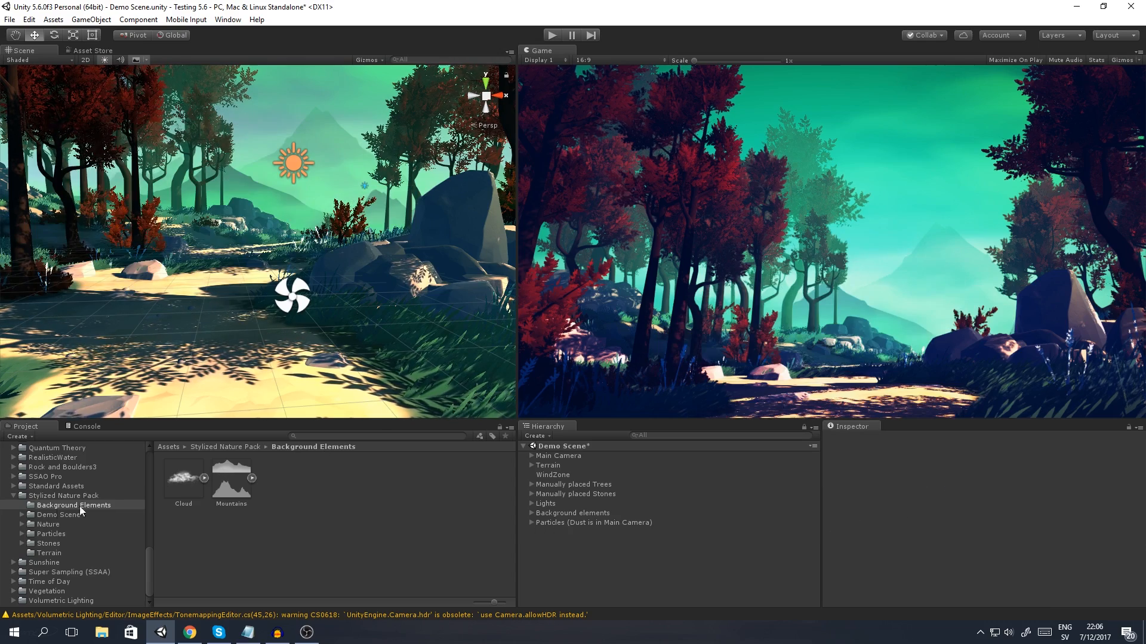
{"action": "left_click", "coordinate": [58, 515]}
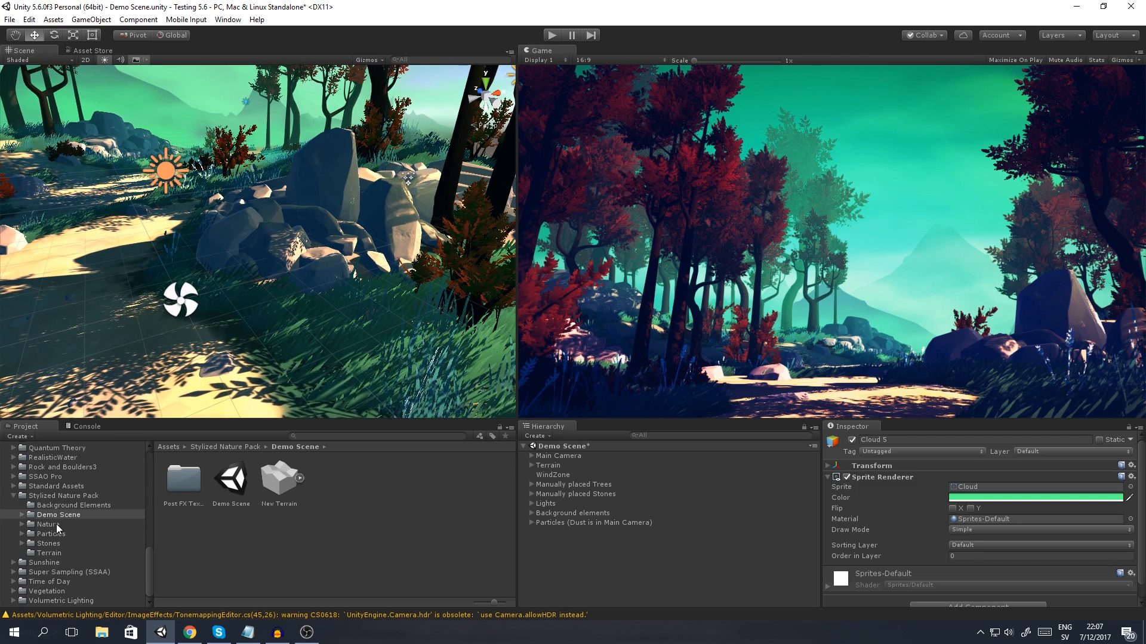
Step: Browse the Nature folder's Grass and Trees assets, then open the Particles _Prefabs folder
{"action": "left_click", "coordinate": [47, 524]}
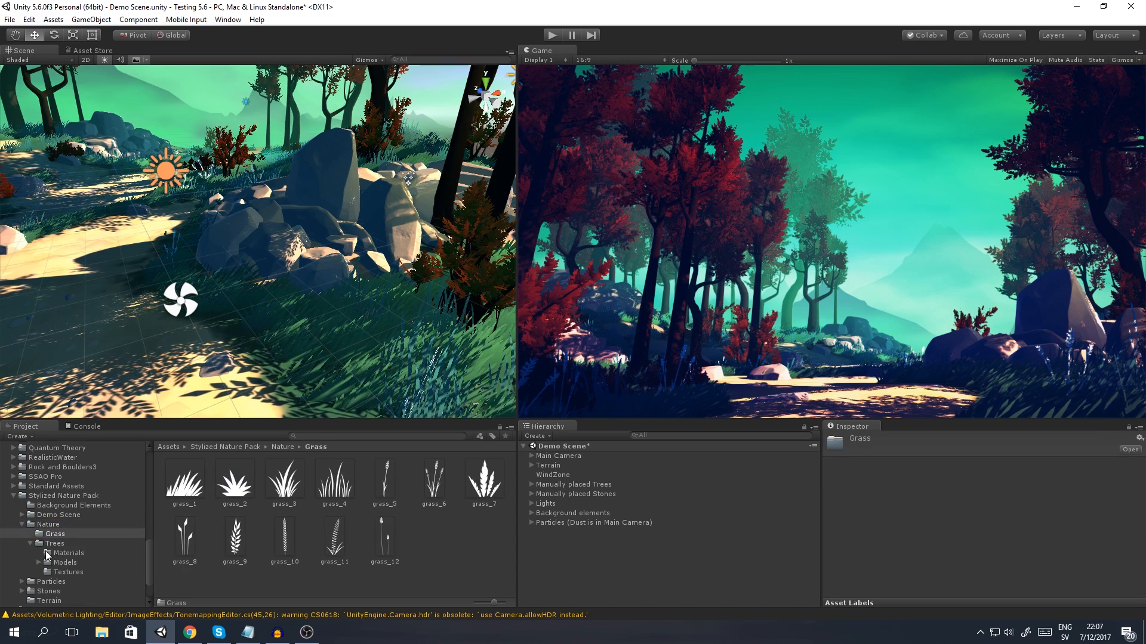
{"action": "left_click", "coordinate": [55, 543]}
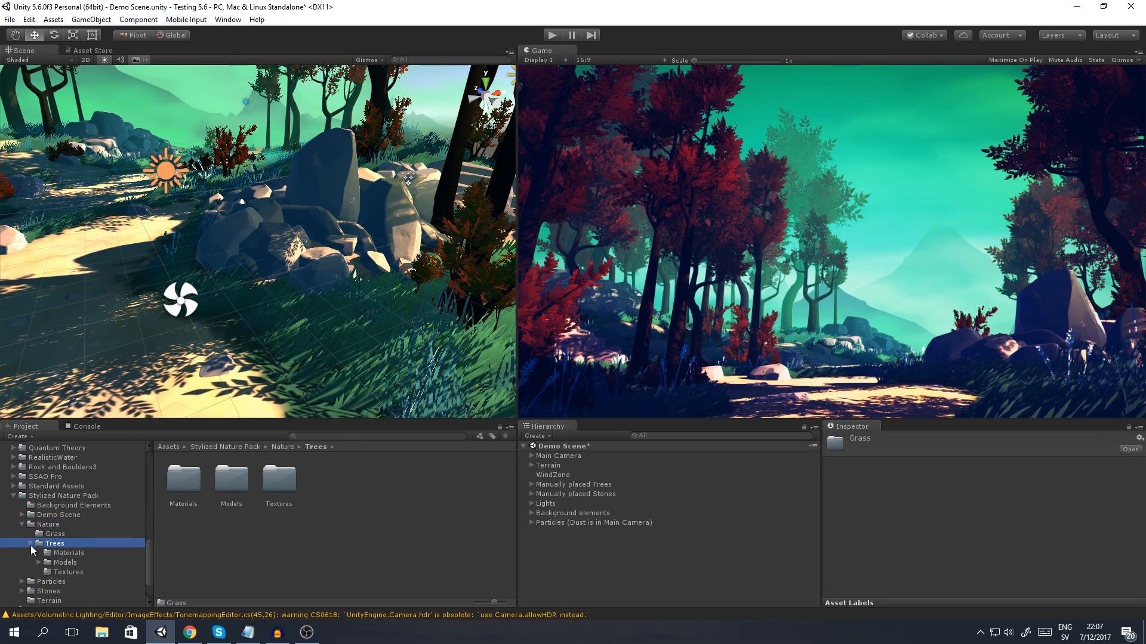
{"action": "left_click", "coordinate": [48, 543]}
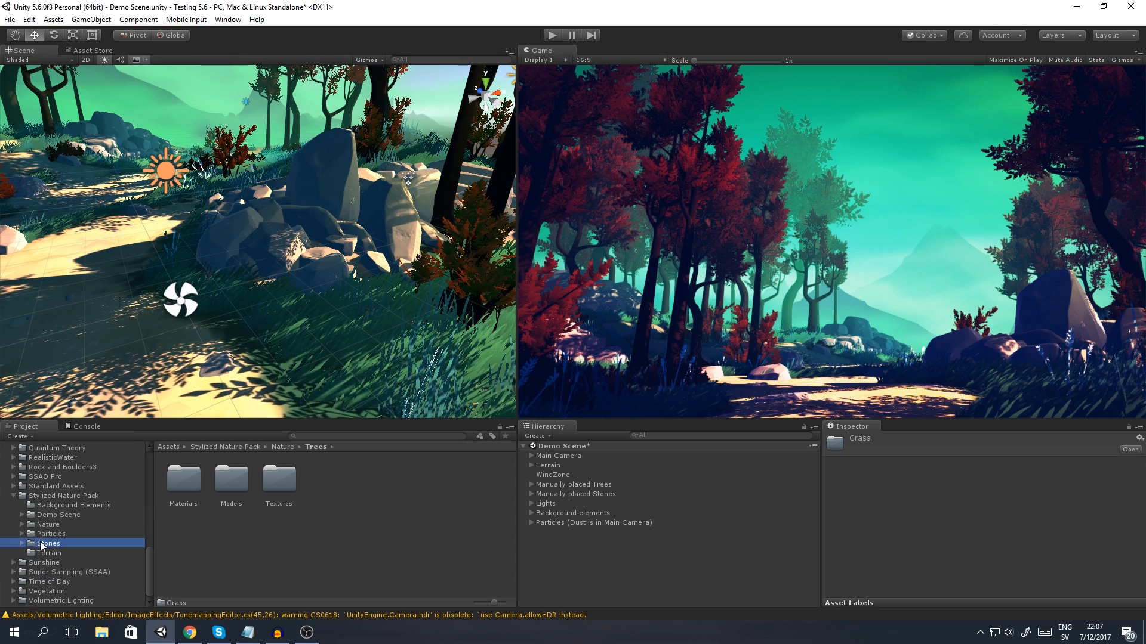
{"action": "left_click", "coordinate": [50, 534]}
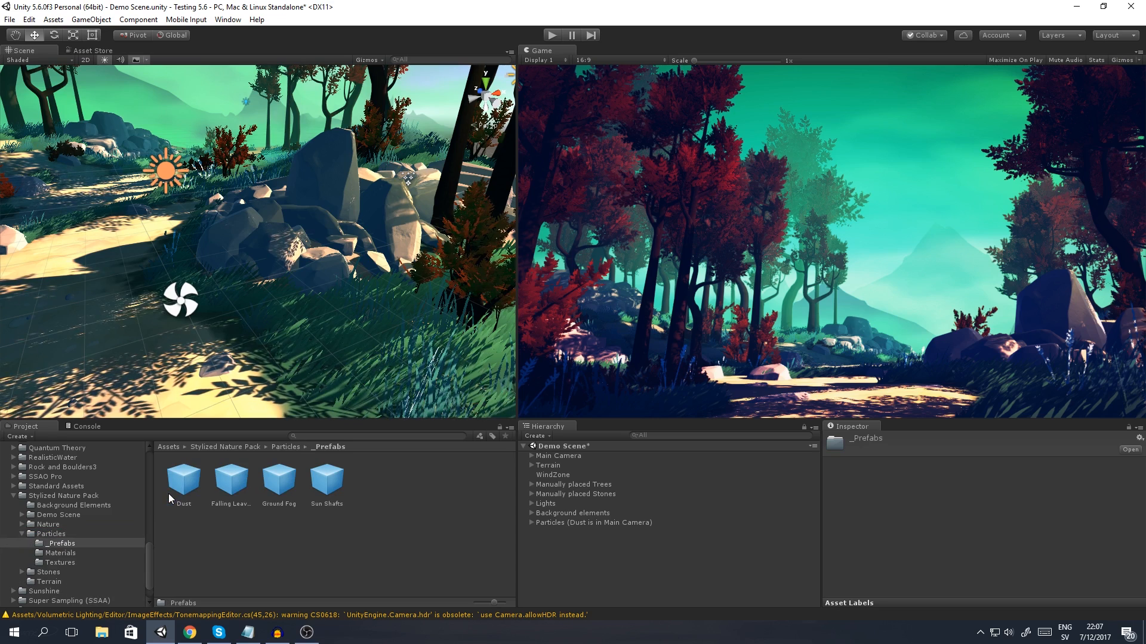
{"action": "left_click", "coordinate": [182, 479]}
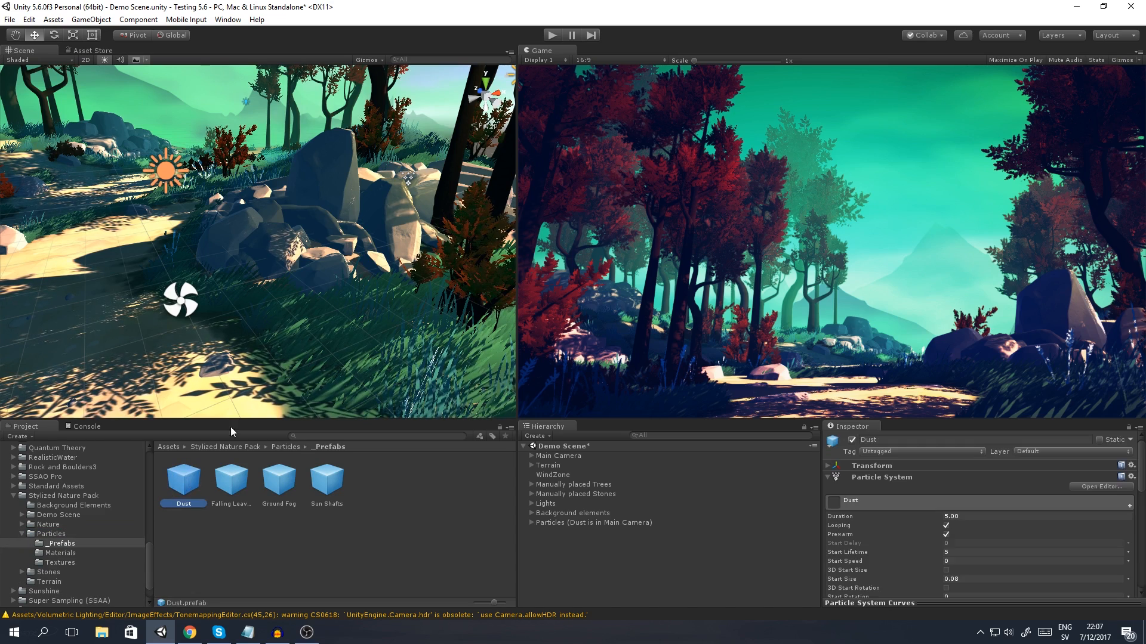
{"action": "left_click", "coordinate": [229, 479]}
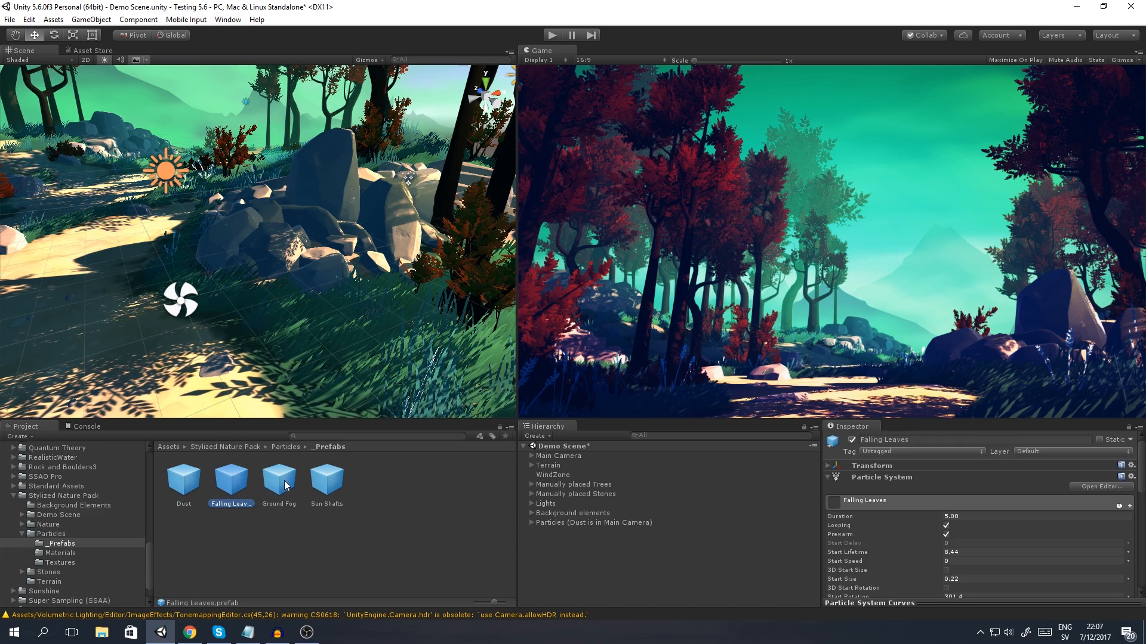
{"action": "left_click", "coordinate": [326, 481]}
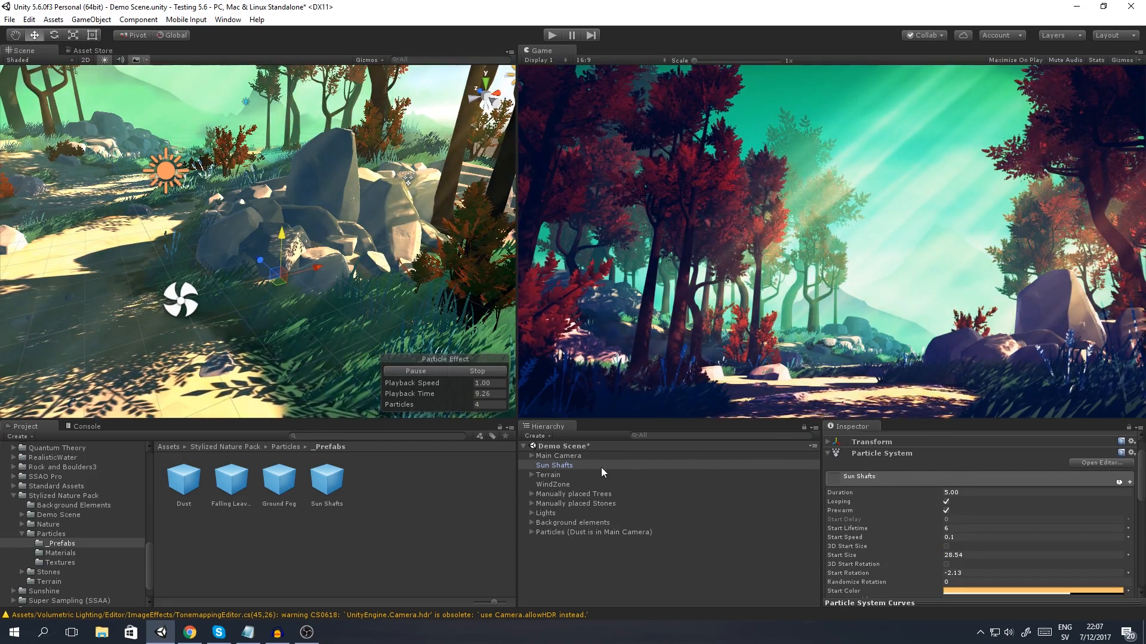
{"action": "left_click", "coordinate": [554, 466]}
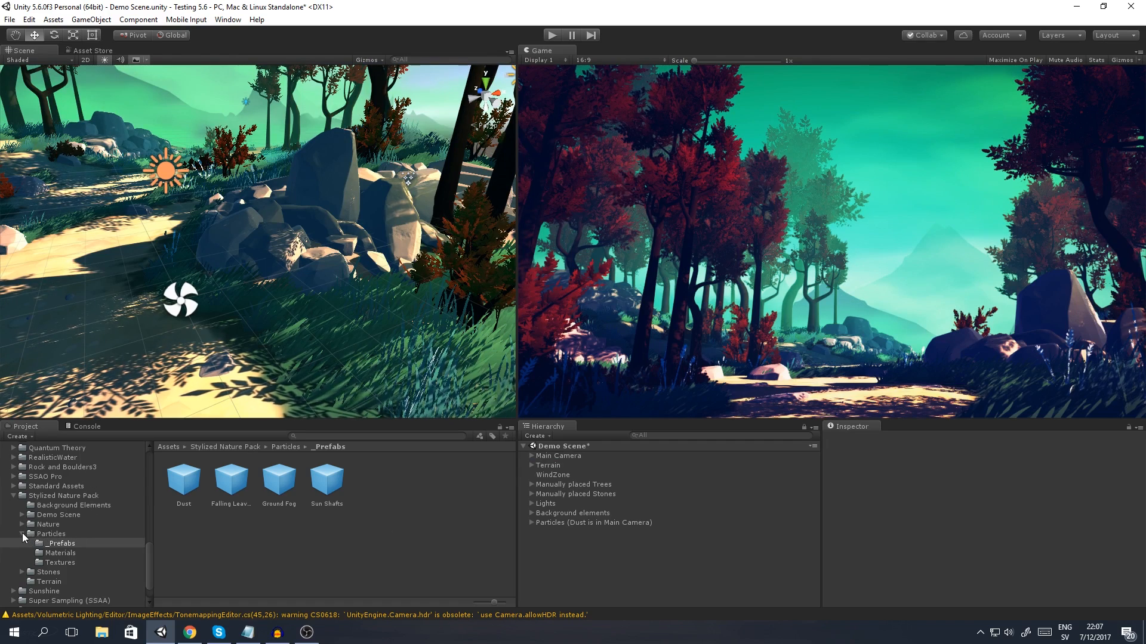
Step: Place a Pebble_2 stone from Stones > _Prefabs, then open the terrain textures folder
{"action": "left_click", "coordinate": [48, 544]}
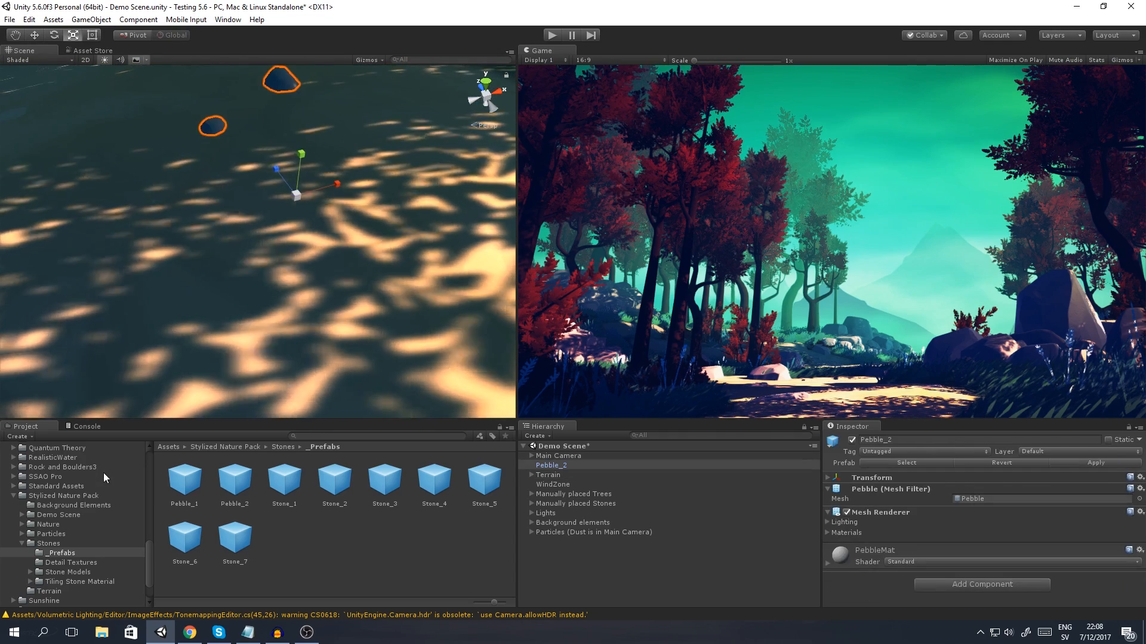
{"action": "left_click", "coordinate": [48, 556]}
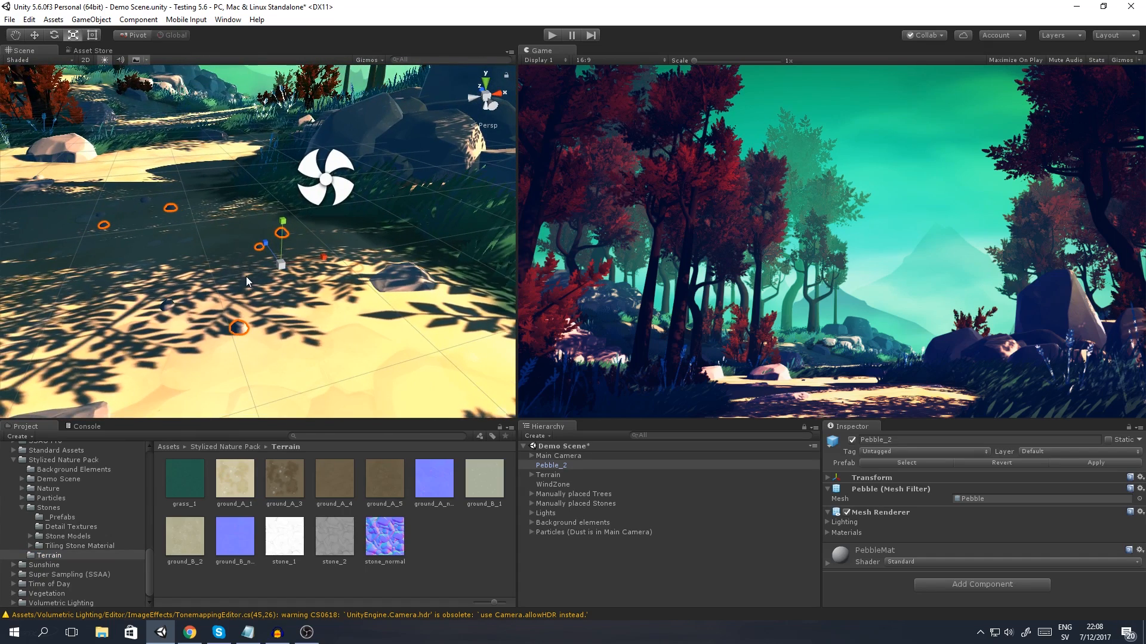
{"action": "mouse_move", "coordinate": [201, 193]}
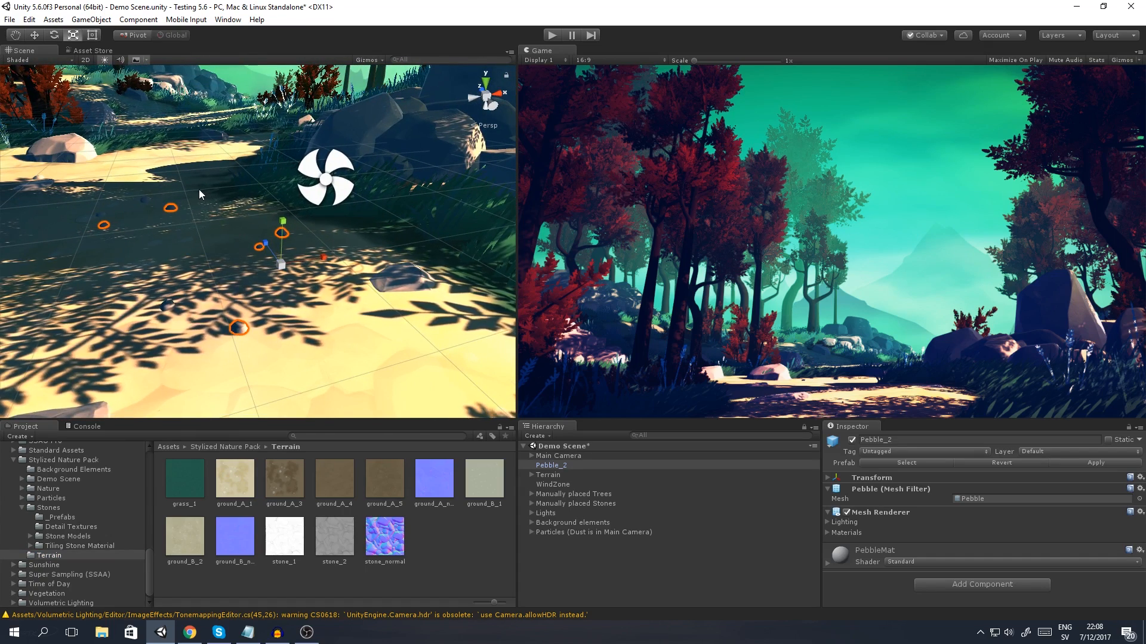
Step: Select the scene's Terrain and inspect the ground_B_normal and ground_A_normal textures
{"action": "left_click", "coordinate": [547, 474]}
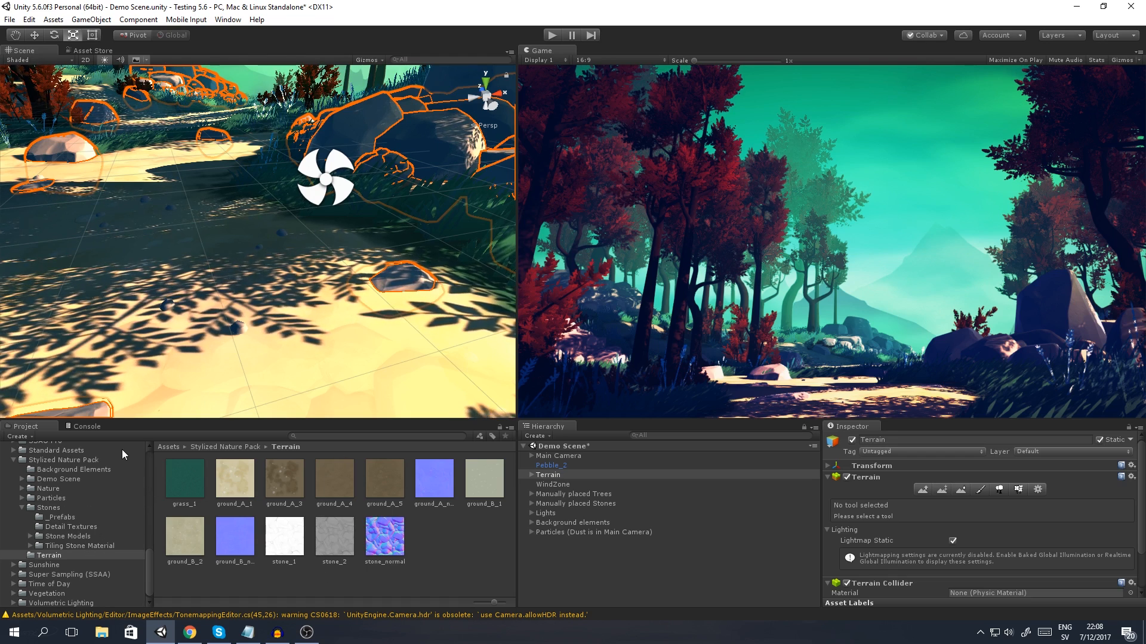
{"action": "left_click", "coordinate": [333, 480]}
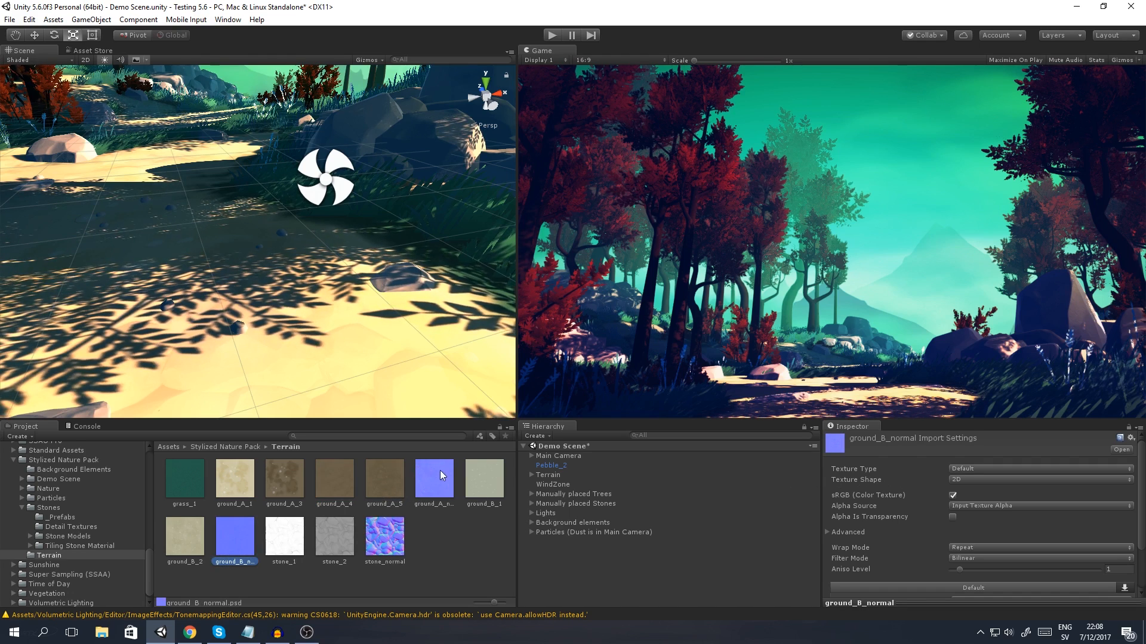
{"action": "left_click", "coordinate": [433, 478]}
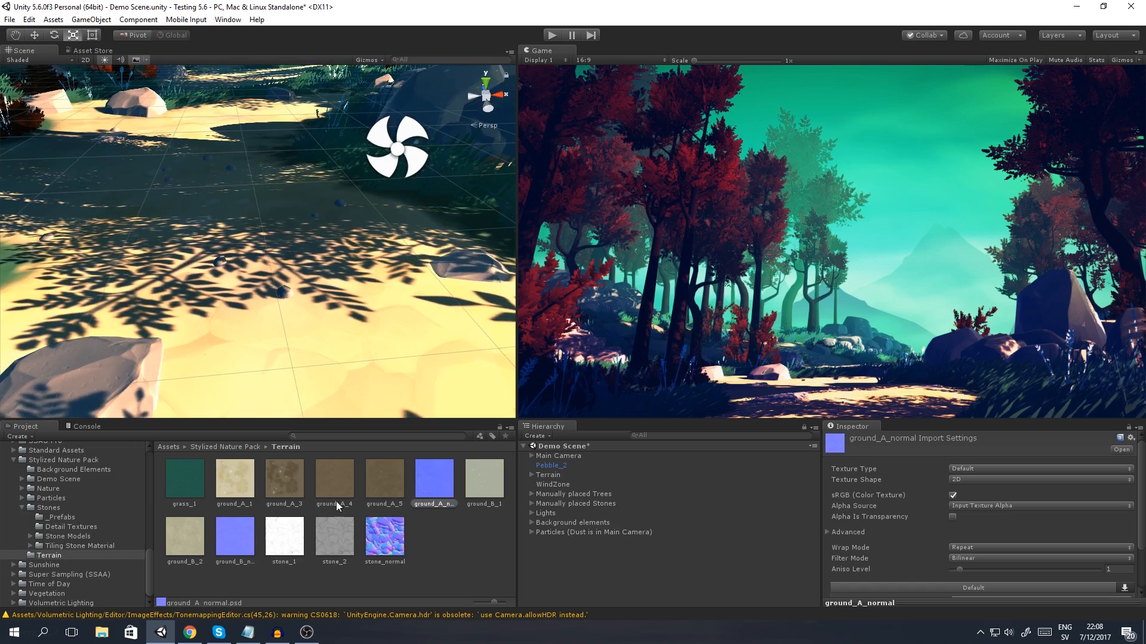
{"action": "left_click", "coordinate": [234, 480]}
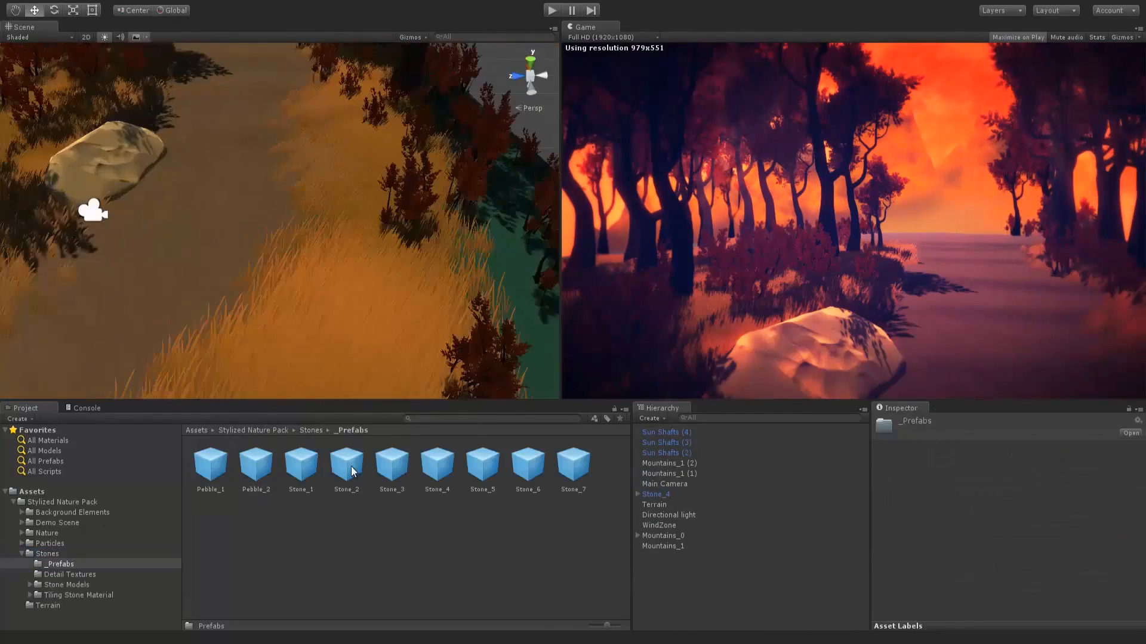
Step: Tint the mountain backdrop, add a Dust effect, and inspect the Main Camera's image effects
{"action": "left_click", "coordinate": [653, 524]}
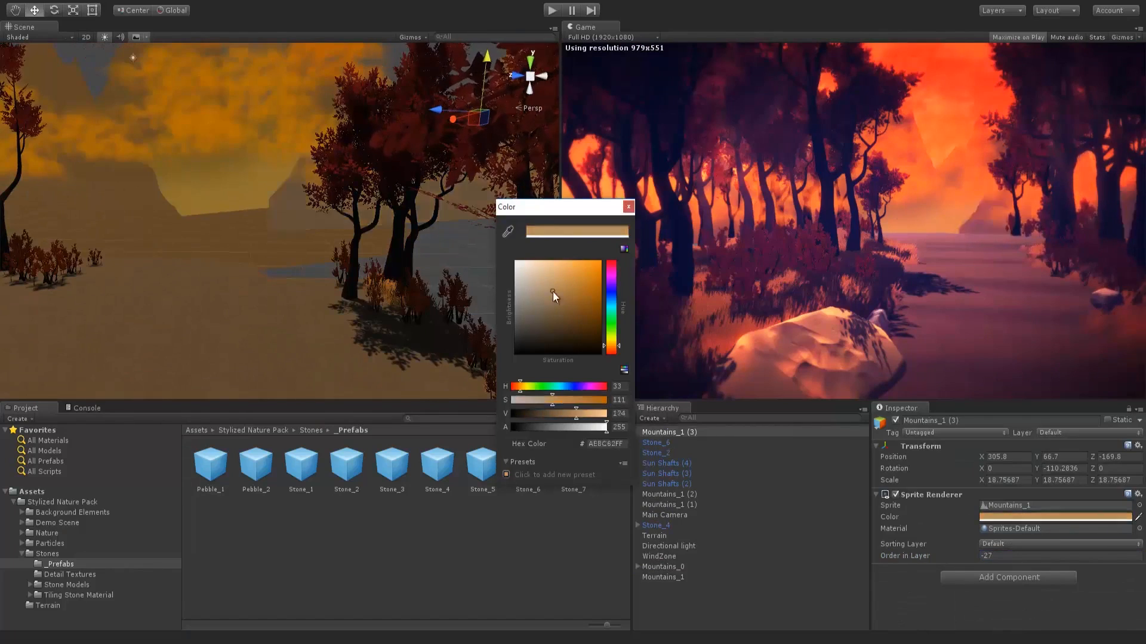
{"action": "left_click", "coordinate": [653, 536]}
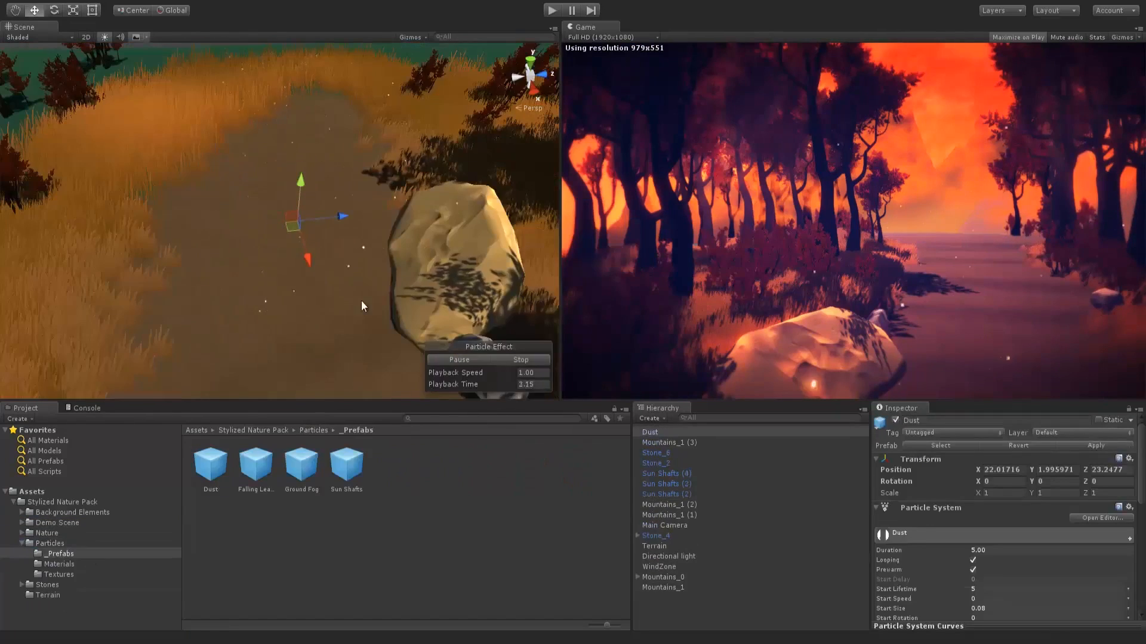
{"action": "left_click", "coordinate": [553, 9]}
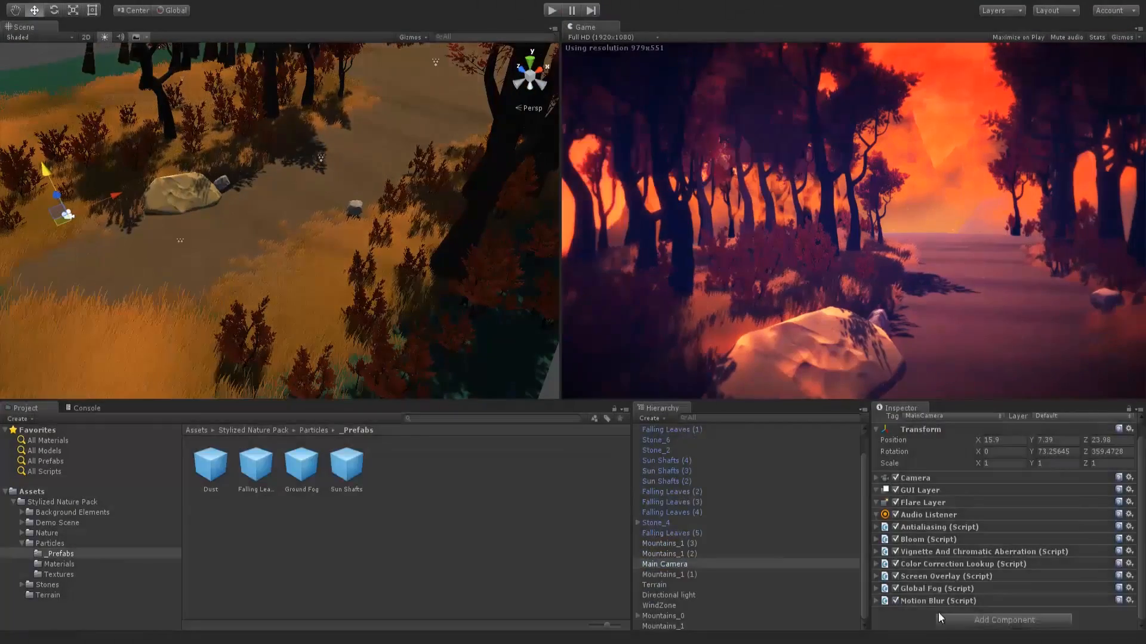
{"action": "left_click", "coordinate": [58, 523]}
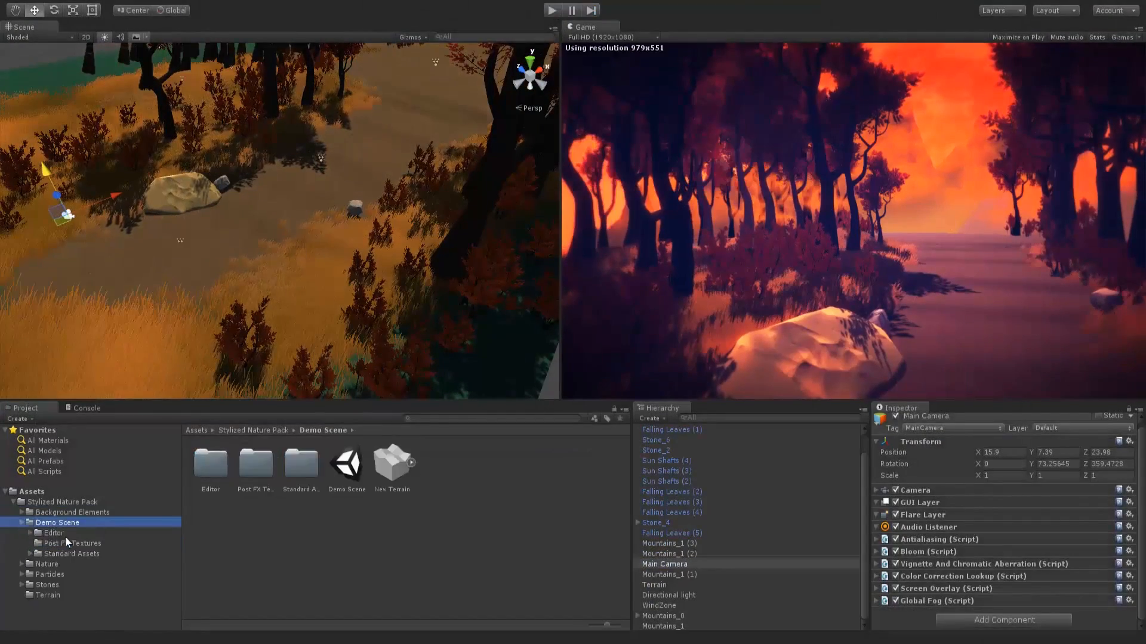